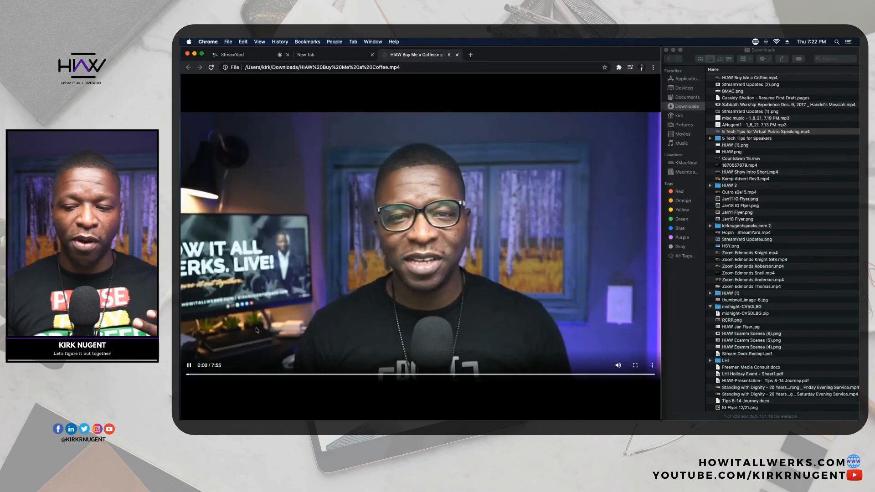
Briefly play the interview video and load the 5 Tech Tips mp4 into a new tab.
click(189, 365)
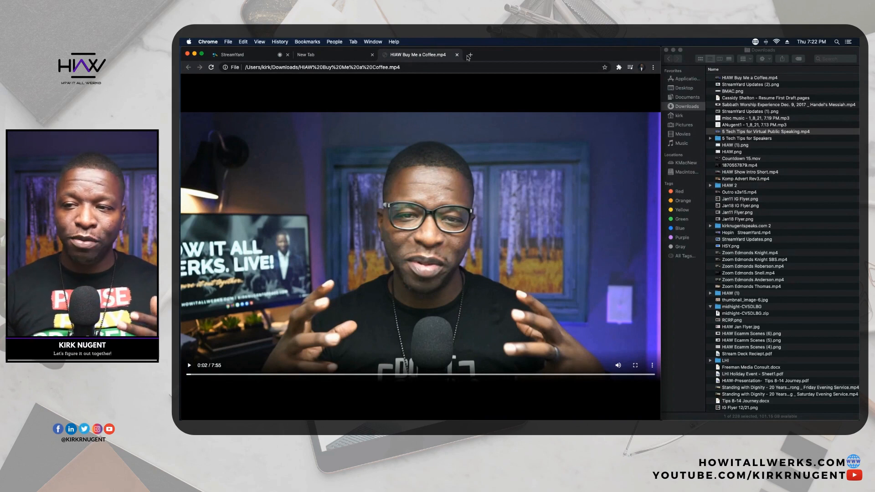
click(470, 55)
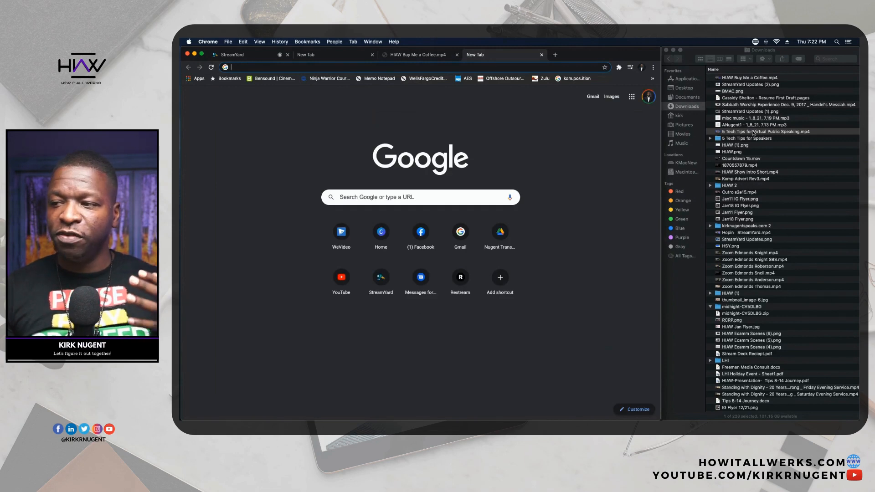
drag(765, 131, 485, 116)
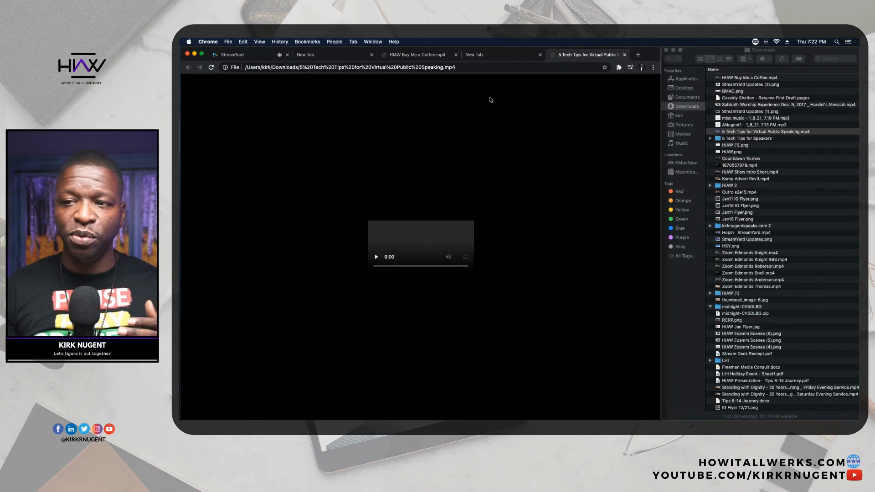
Close the leftover blank tabs and go back to the Buy Me a Coffee video tab.
click(500, 55)
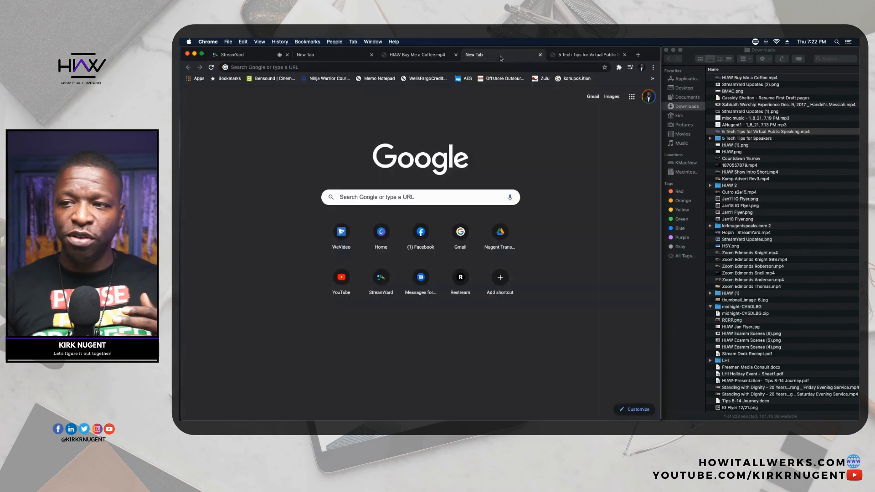
click(586, 54)
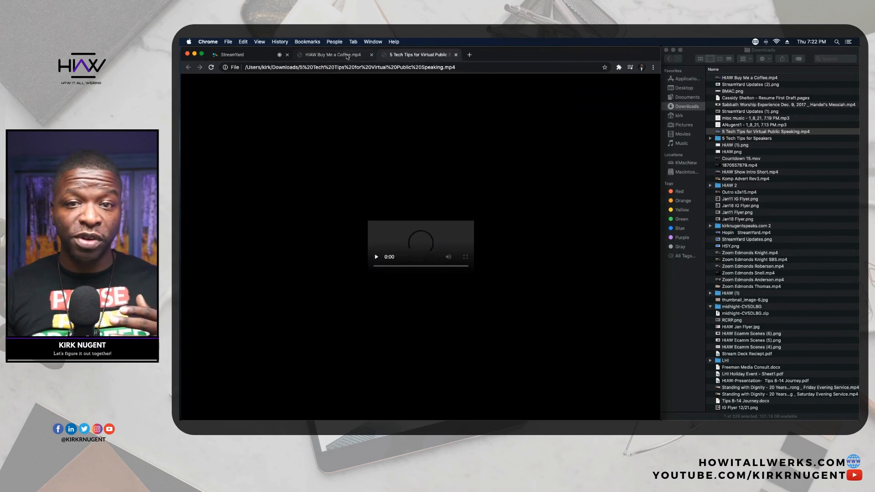
click(331, 55)
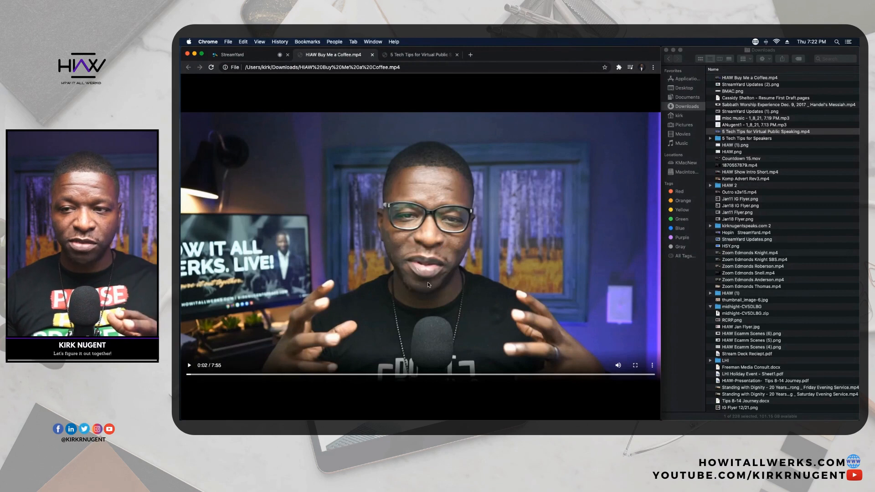
click(419, 54)
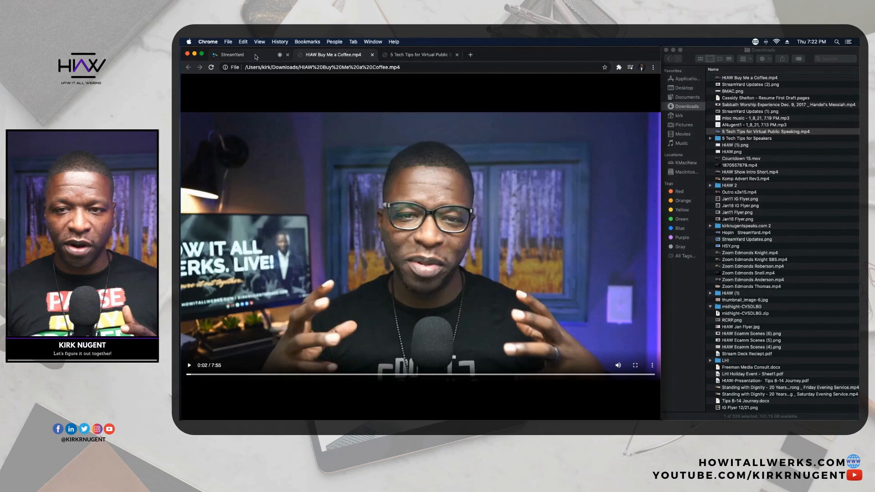
Share the HIAW Buy Me a Coffee.mp4 Chrome tab into the studio with Share audio ticked.
click(231, 55)
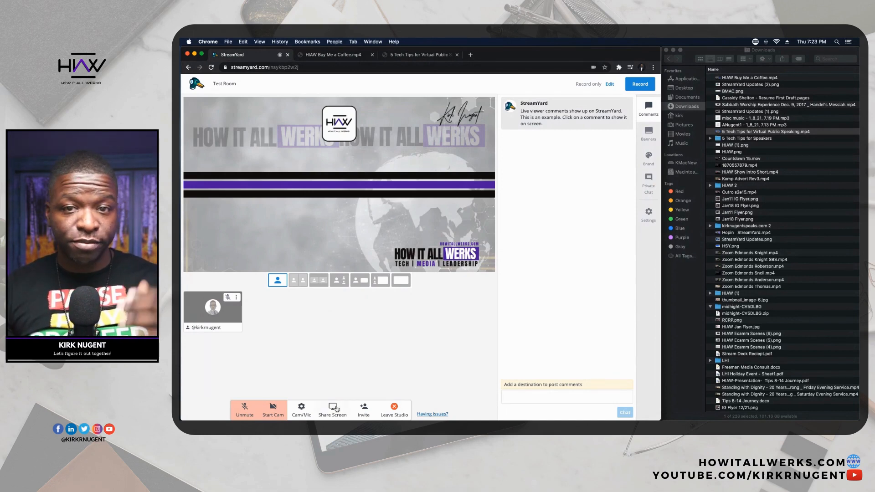
click(332, 410)
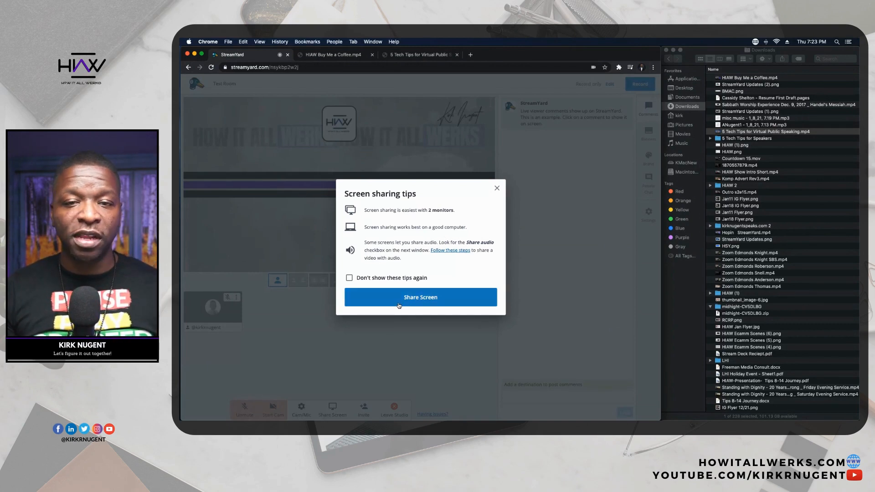
click(420, 296)
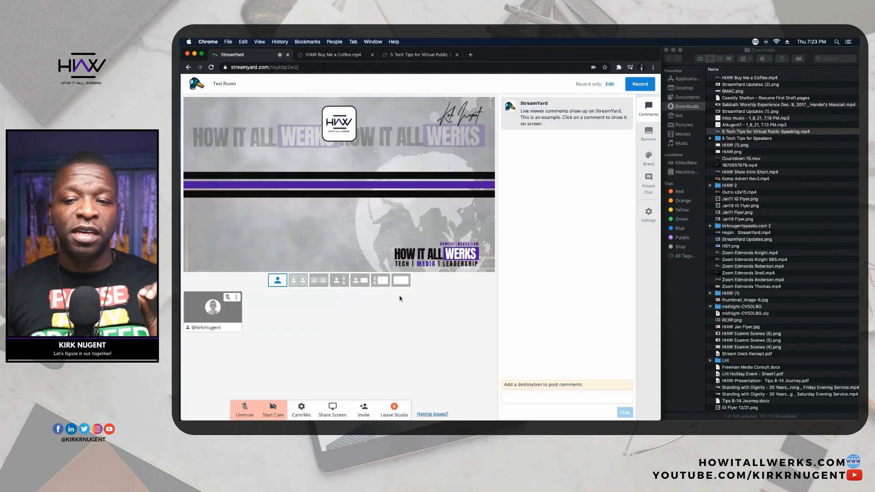
click(331, 407)
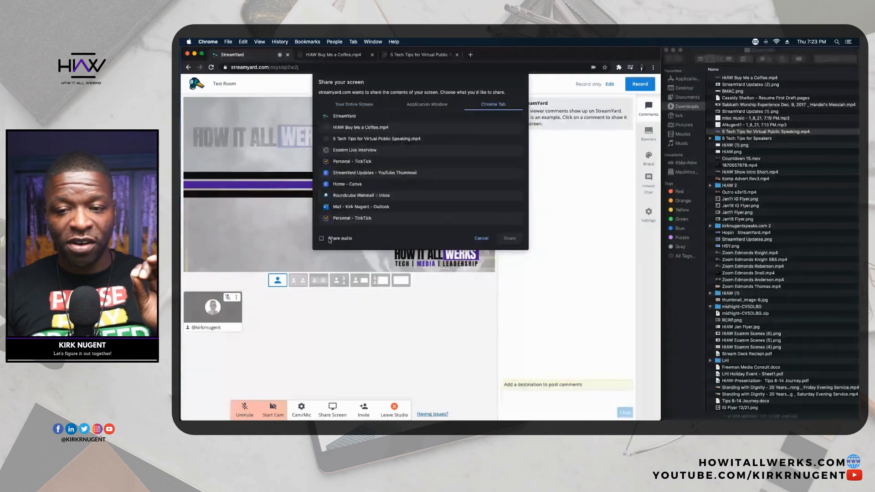
click(321, 238)
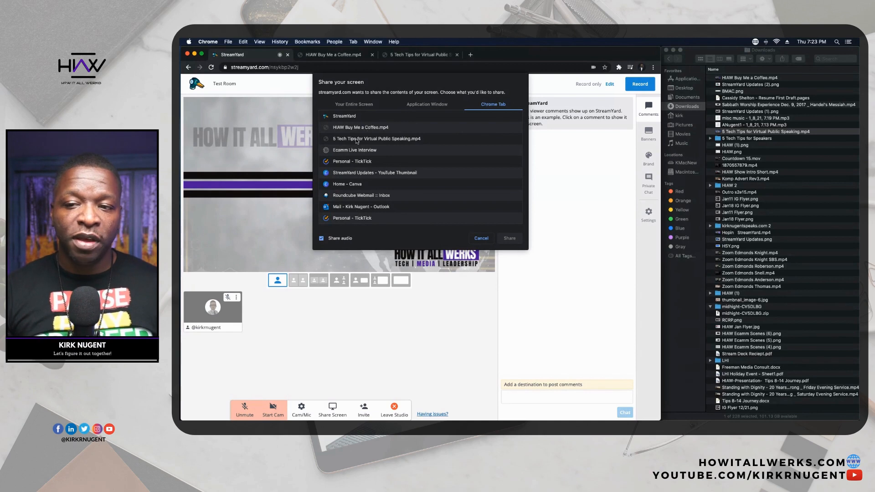
mouse_move(357, 137)
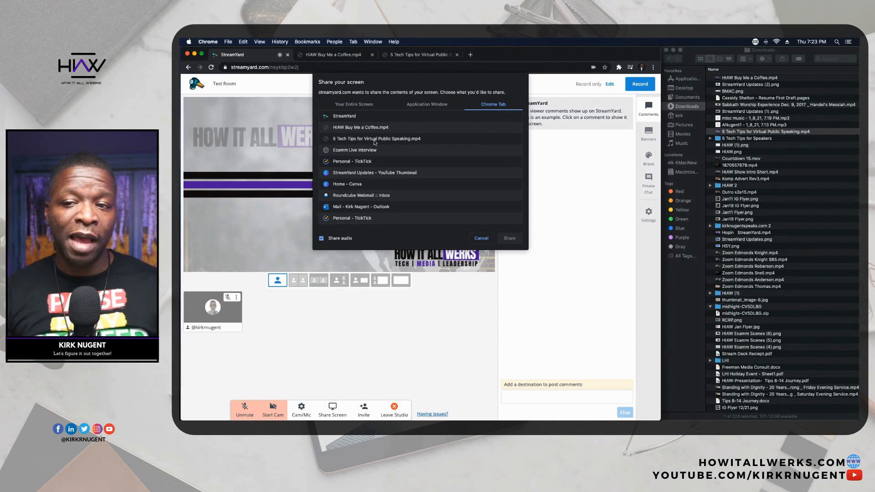
click(360, 127)
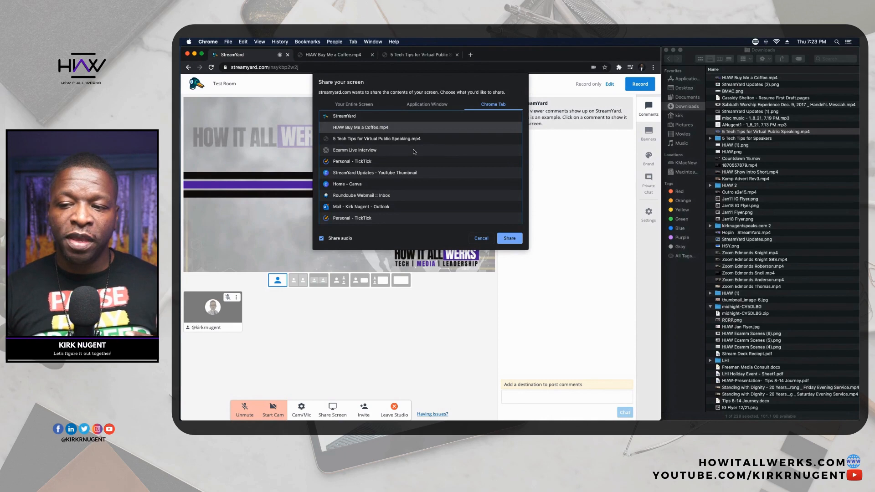
click(509, 238)
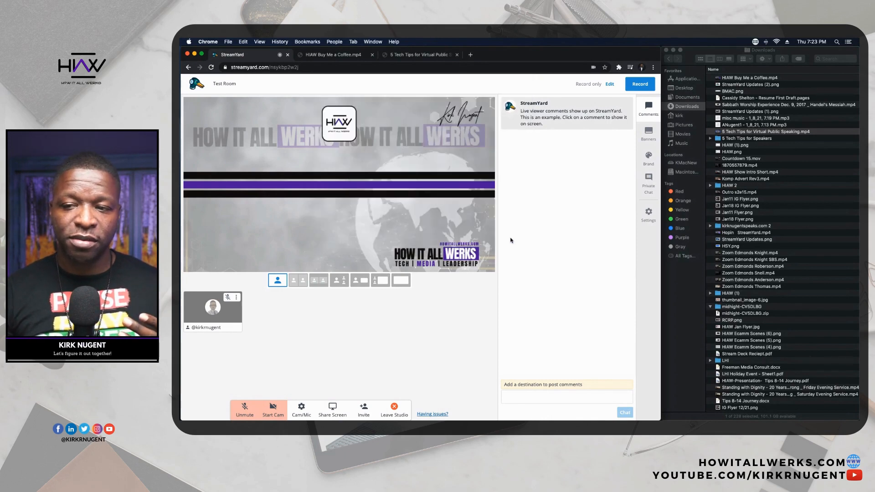
View the shared Buy Me a Coffee tab, then check its screen-share tile in StreamYard.
click(332, 55)
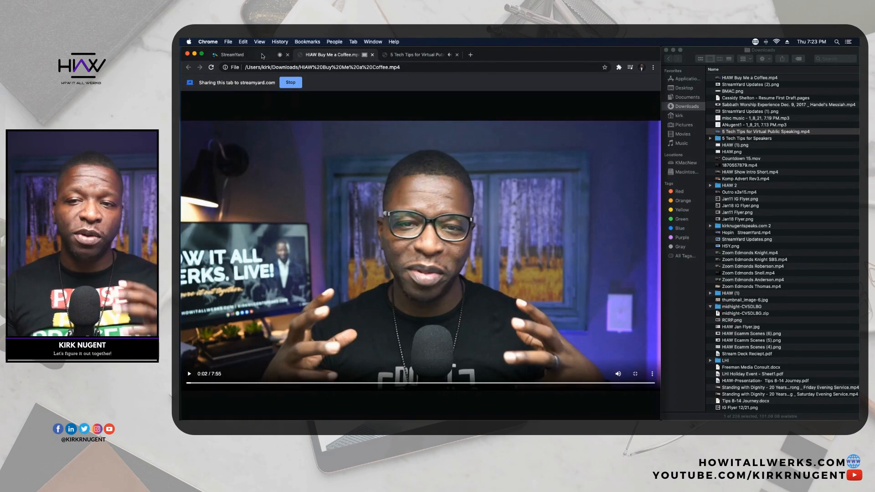
click(232, 54)
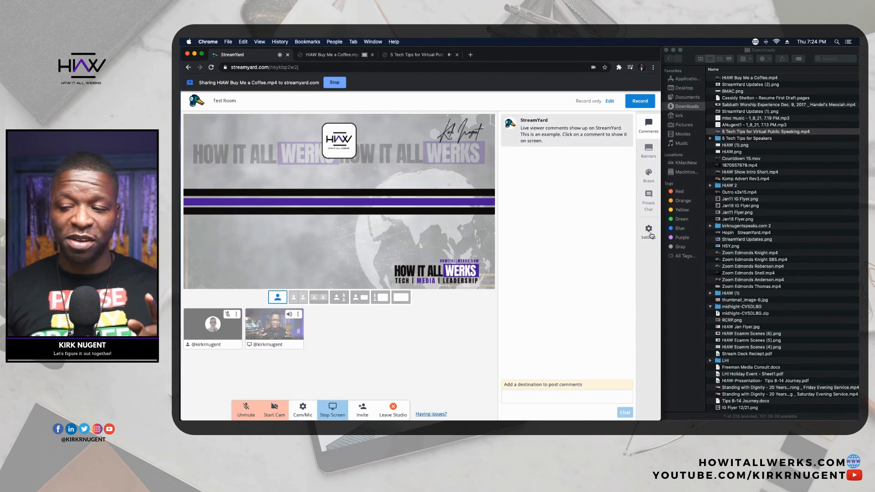
Open the studio Settings dialog, review the General options, and close it.
click(648, 229)
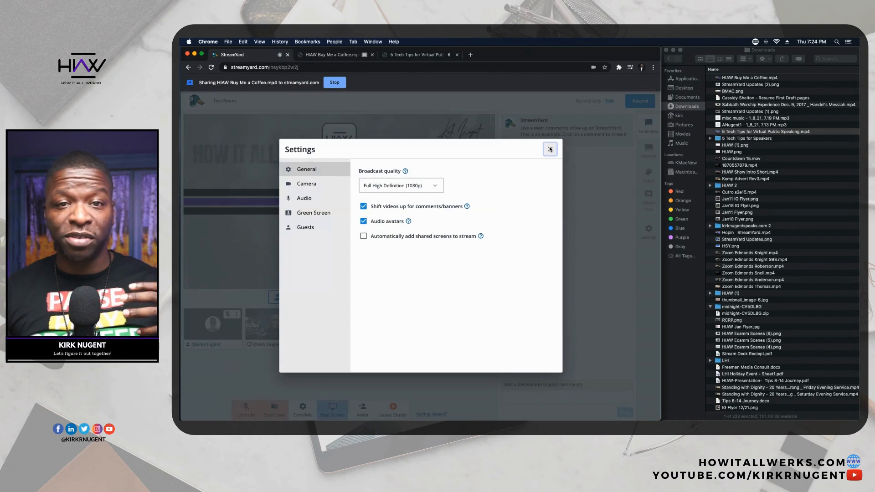
click(550, 149)
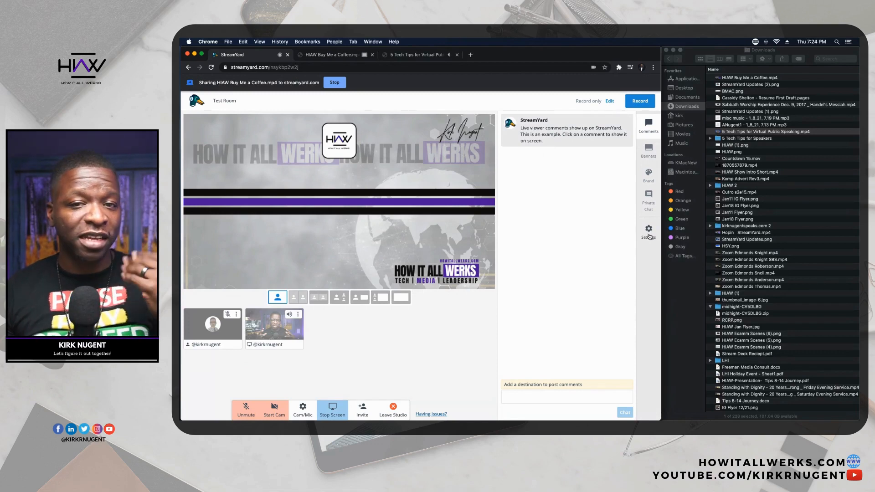
click(648, 229)
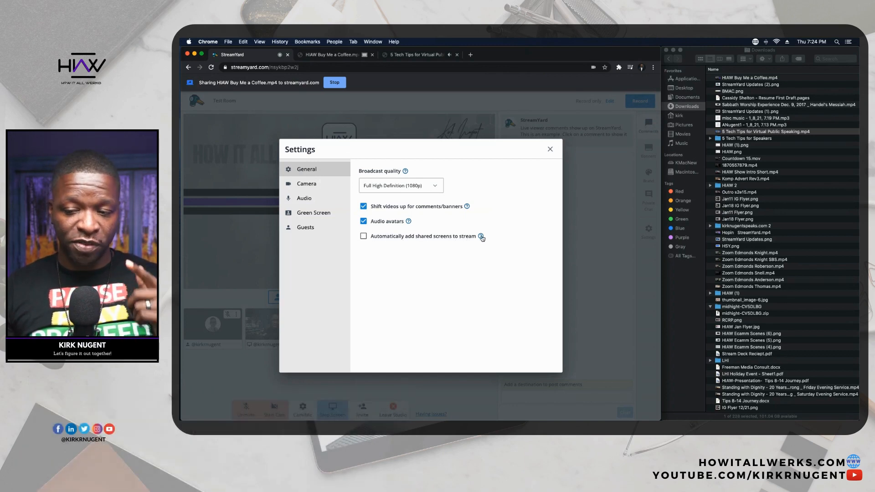
mouse_move(481, 236)
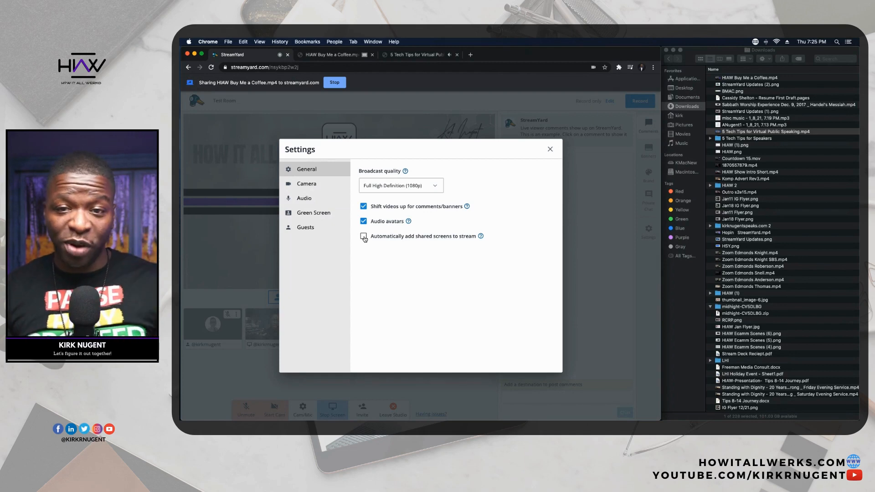
click(549, 149)
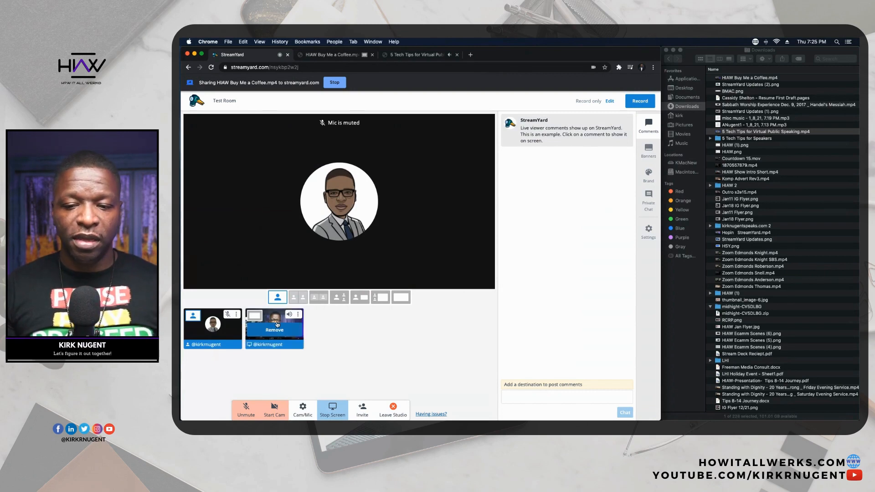
Try the stage layouts, finishing on the host-and-shared-screen side-by-side layout.
click(380, 297)
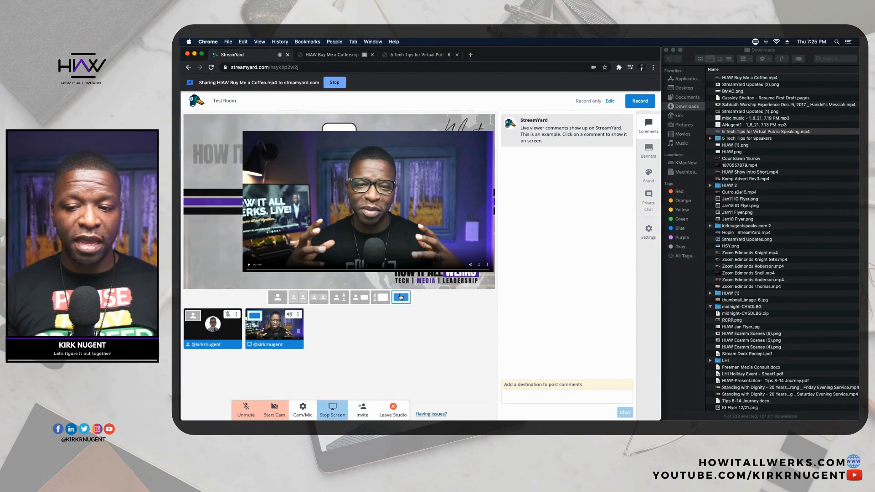
click(401, 297)
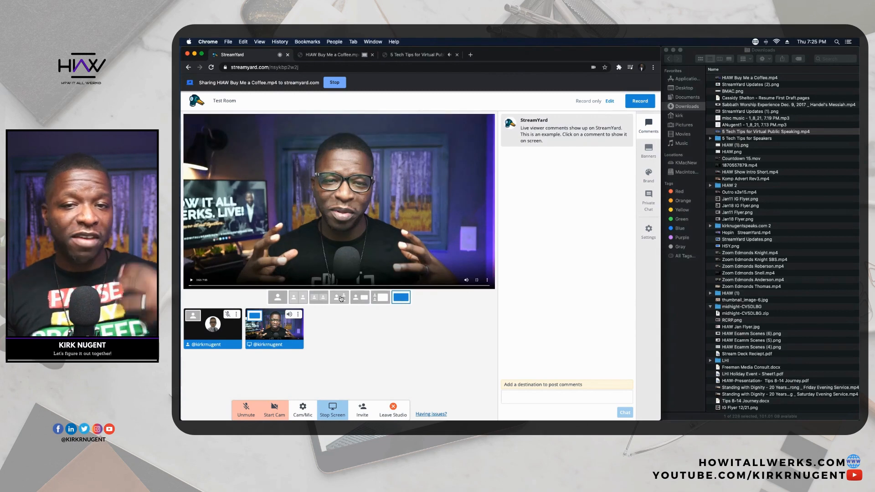
click(339, 297)
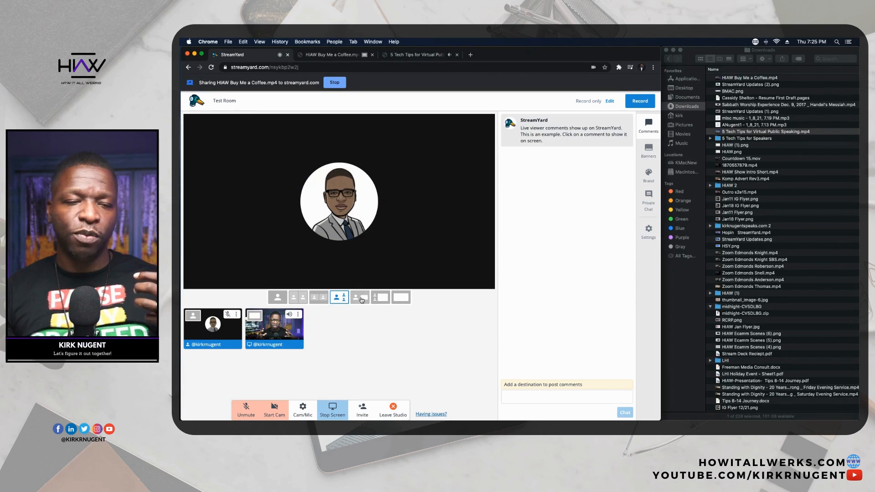
click(360, 297)
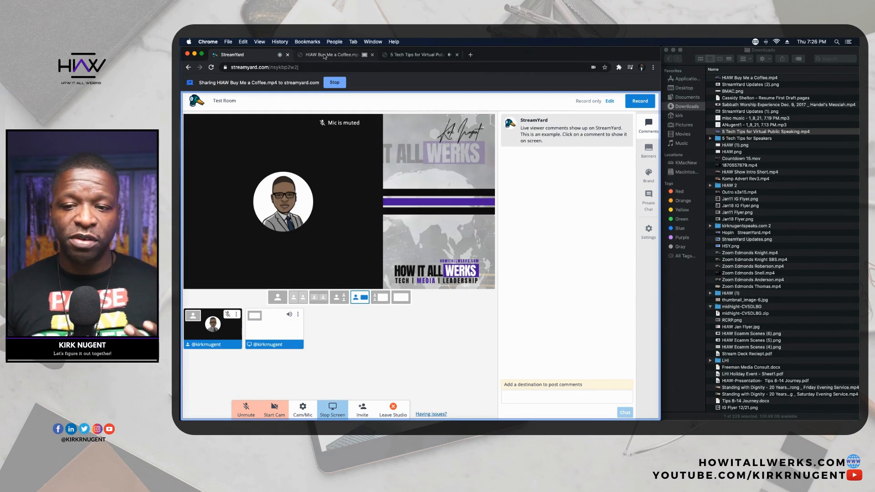
Play the interview video in the Buy Me a Coffee tab and return to StreamYard.
click(330, 54)
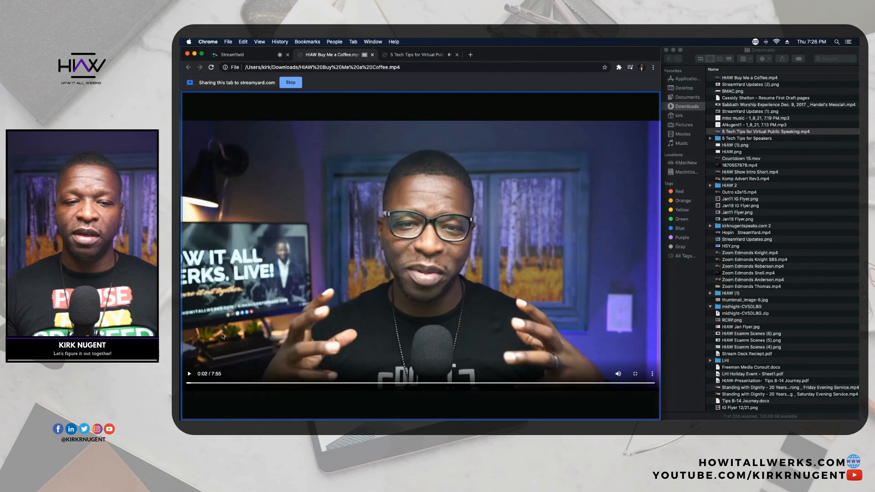
click(189, 374)
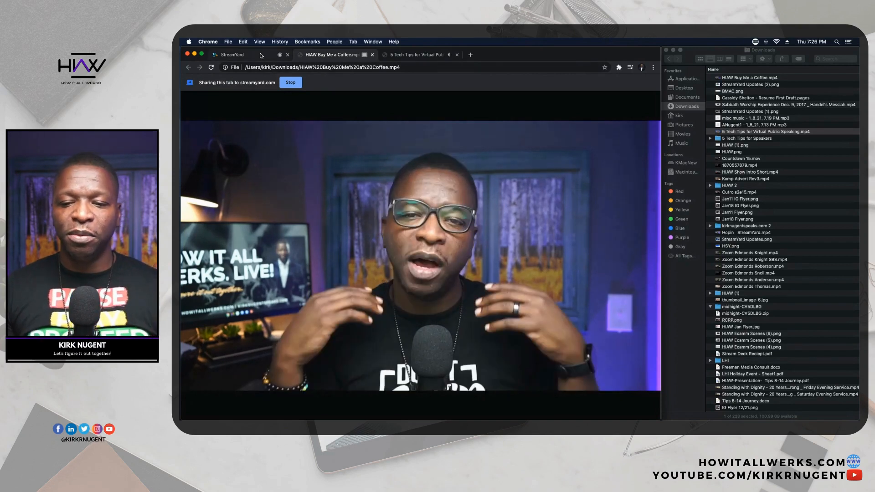
click(231, 55)
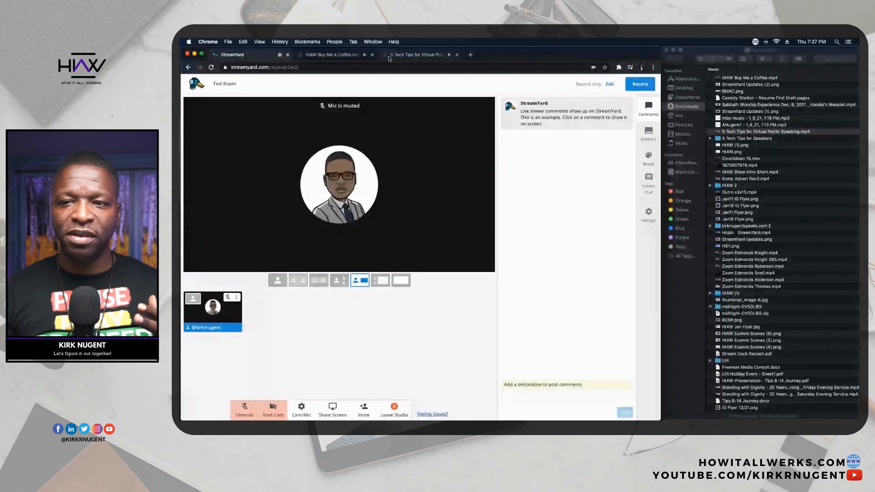
Close the HIAW Buy Me a Coffee.mp4 tab and switch back to StreamYard.
click(332, 55)
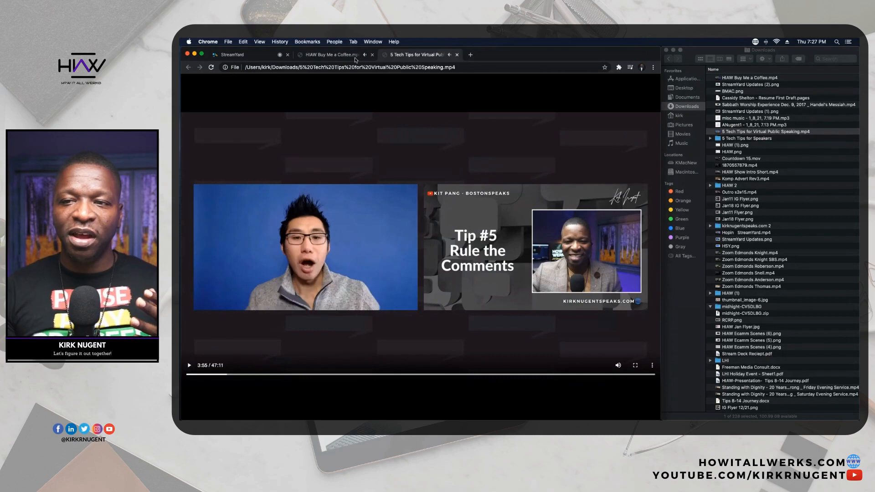
click(331, 54)
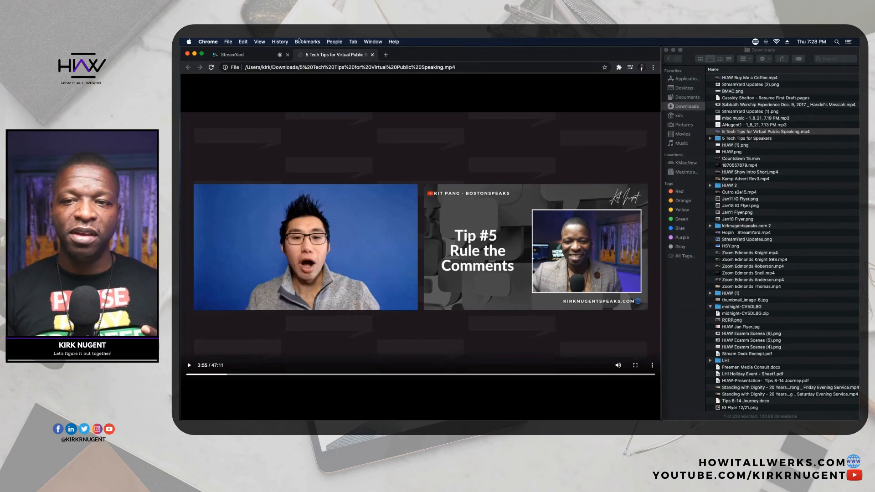
click(231, 55)
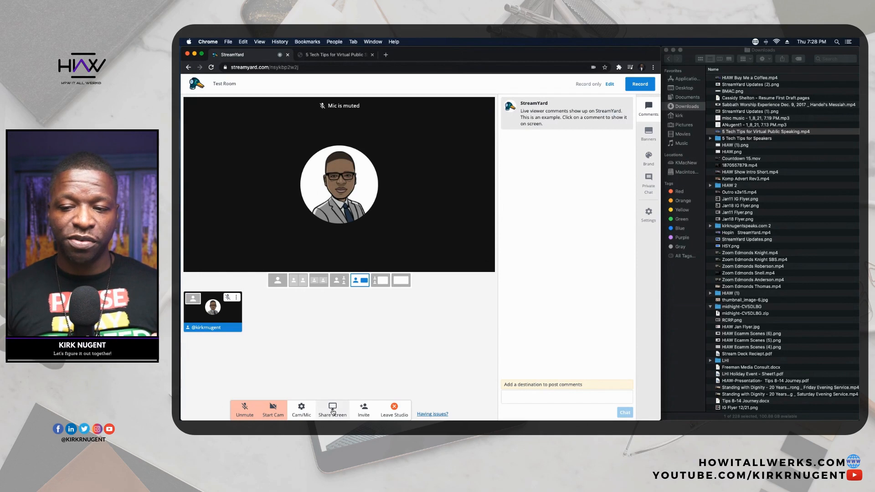
Share the 5 Tech Tips Chrome tab into the studio with Share audio ticked.
click(332, 407)
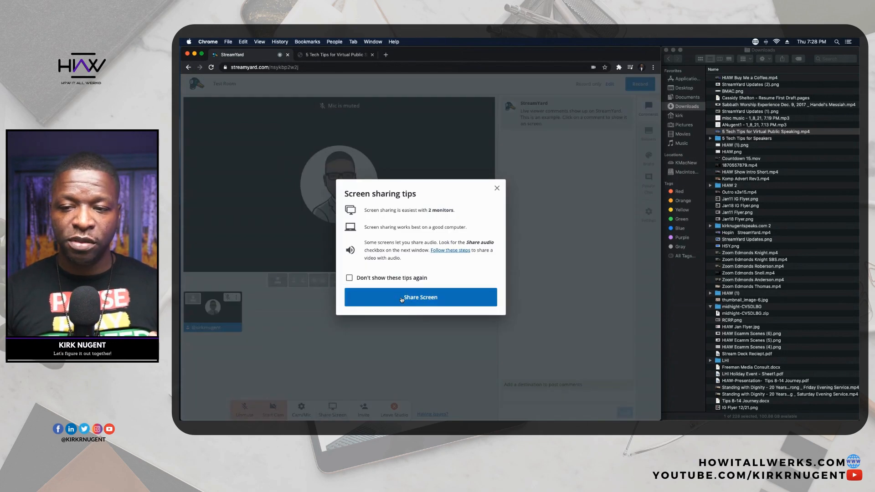
click(420, 297)
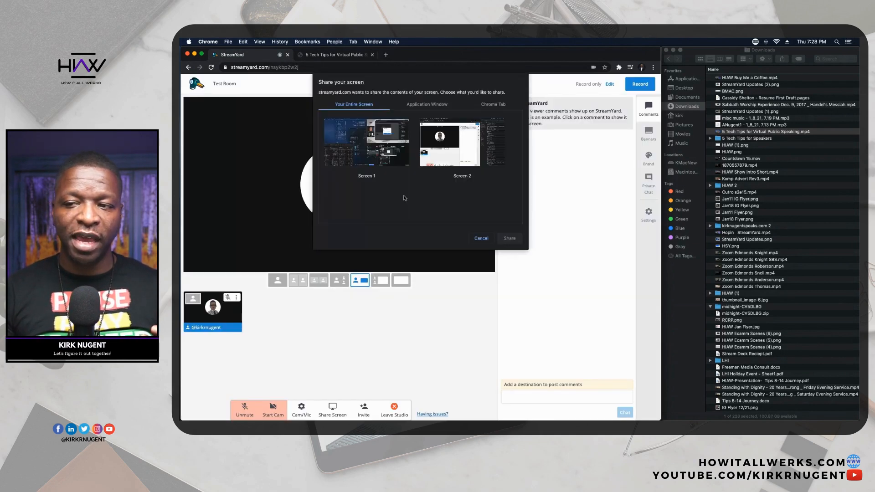
click(492, 104)
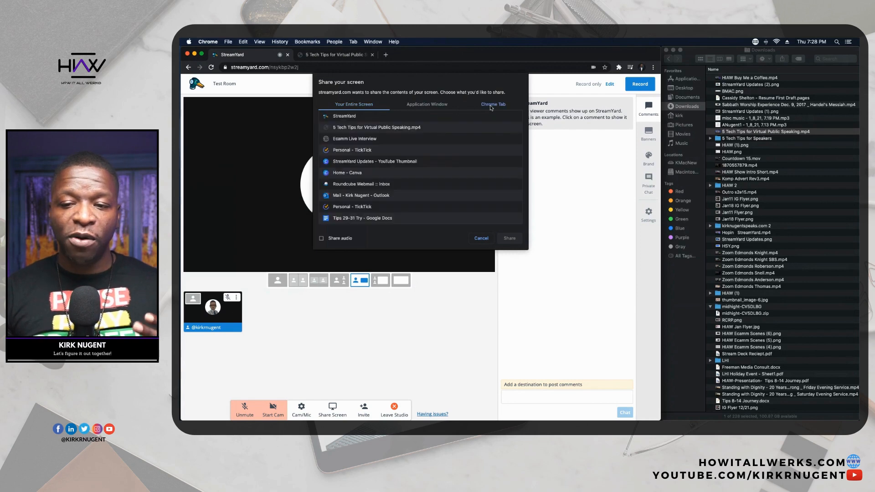
click(321, 238)
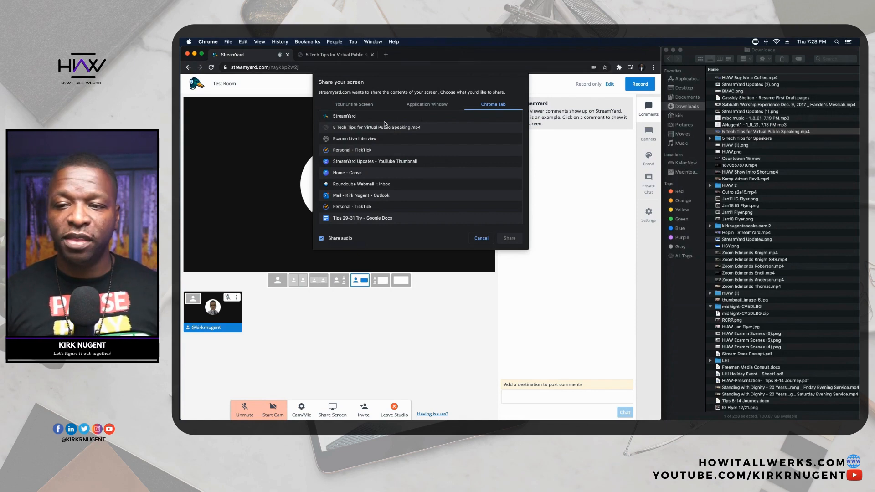
click(376, 127)
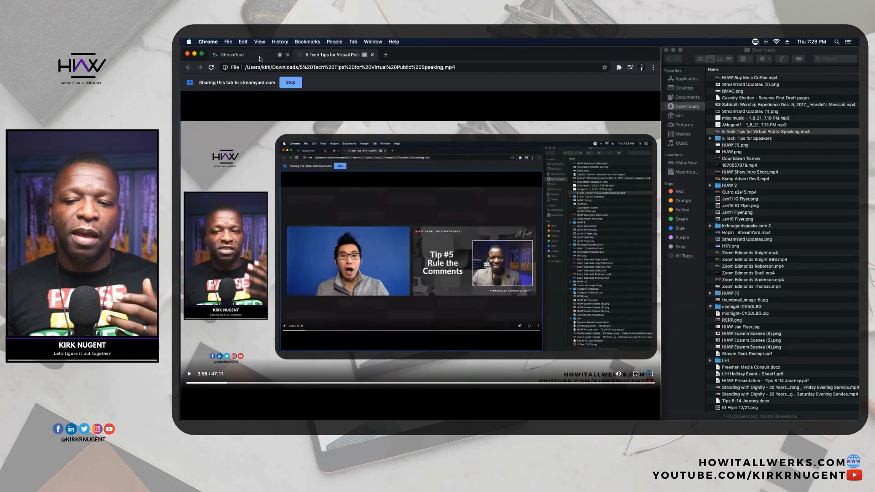
Set the stage to the full-screen share layout, then return to the 5 Tech Tips tab.
click(229, 54)
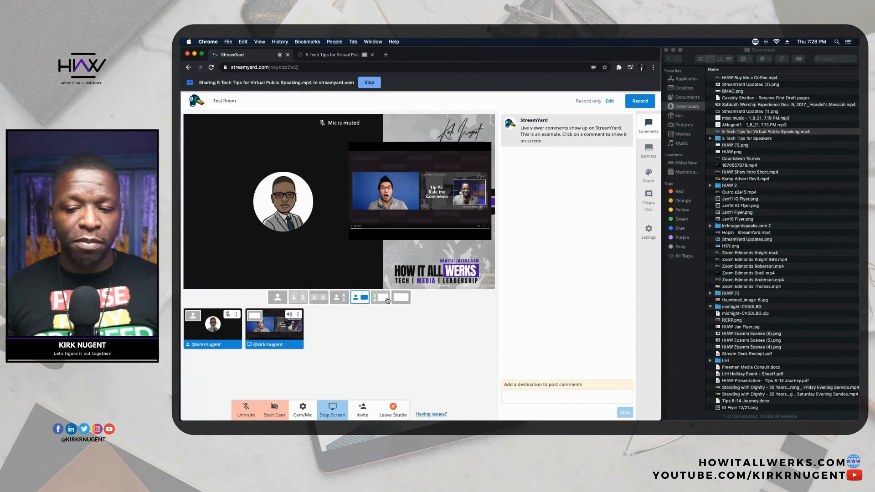
click(400, 297)
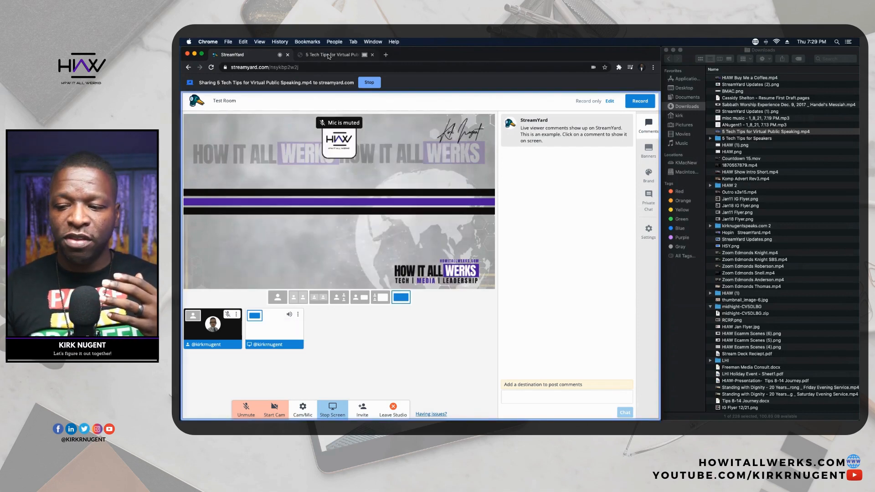
click(335, 54)
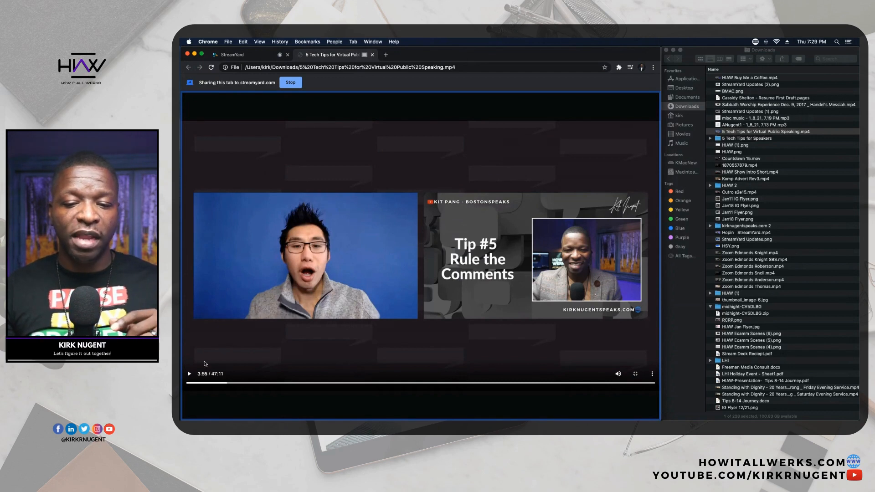
Play the 5 Tech Tips video and go back to the StreamYard studio.
click(188, 374)
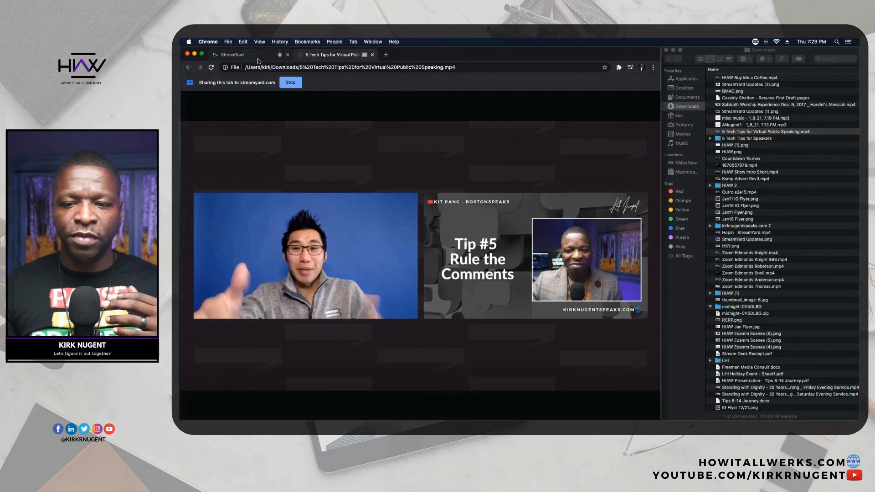
click(230, 54)
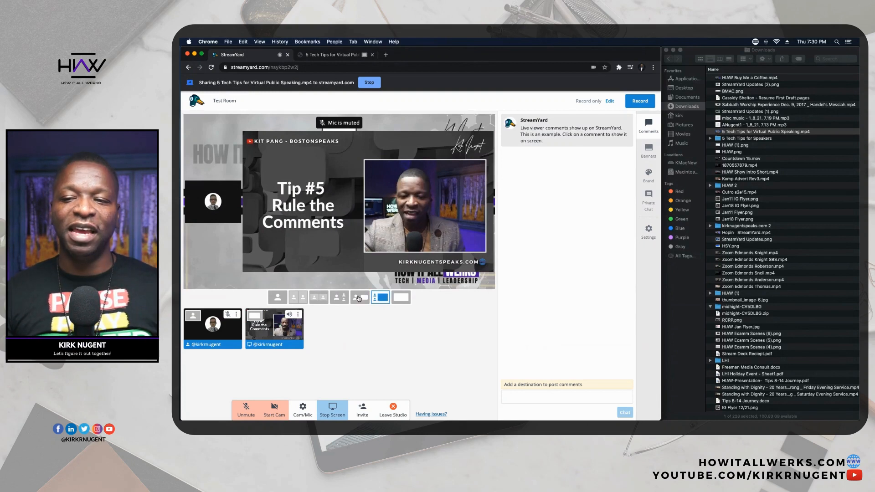
Switch to the side-by-side layout, then stop sharing the 5 Tech Tips tab.
click(360, 297)
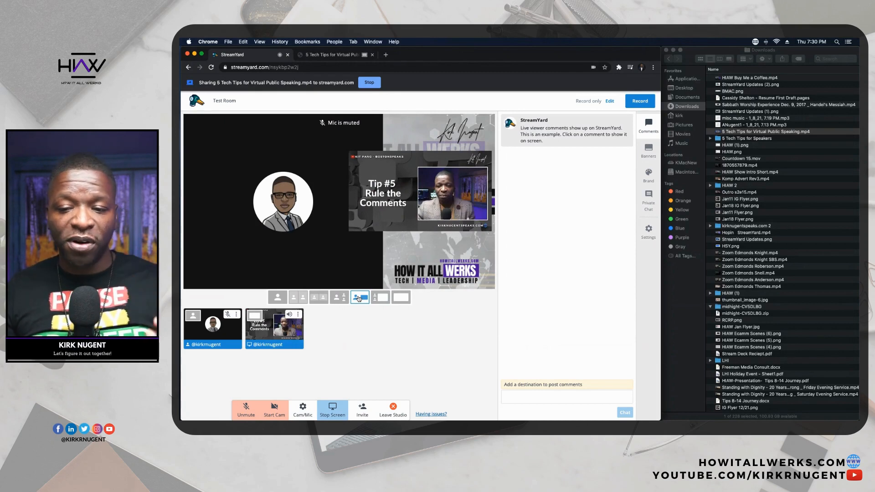
click(299, 314)
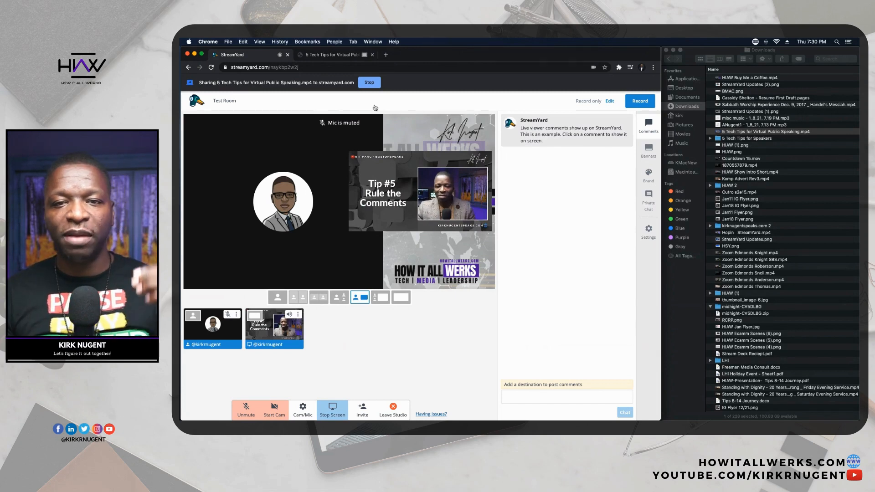
click(368, 82)
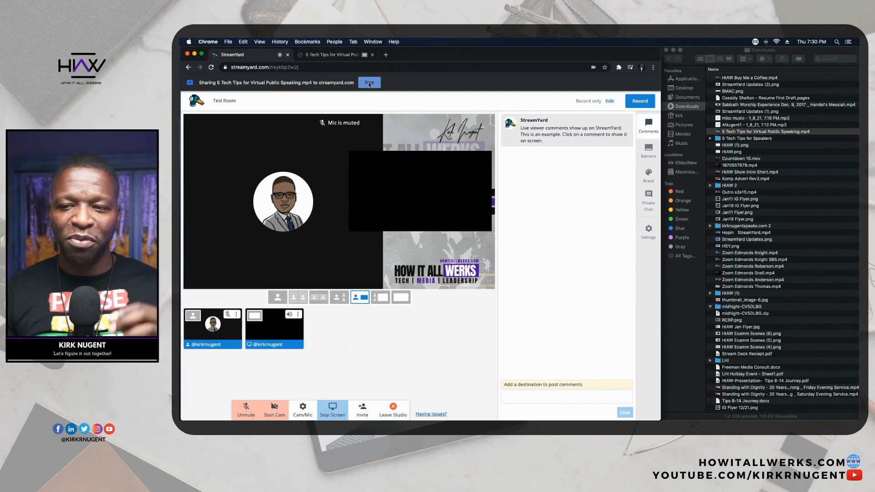
click(369, 82)
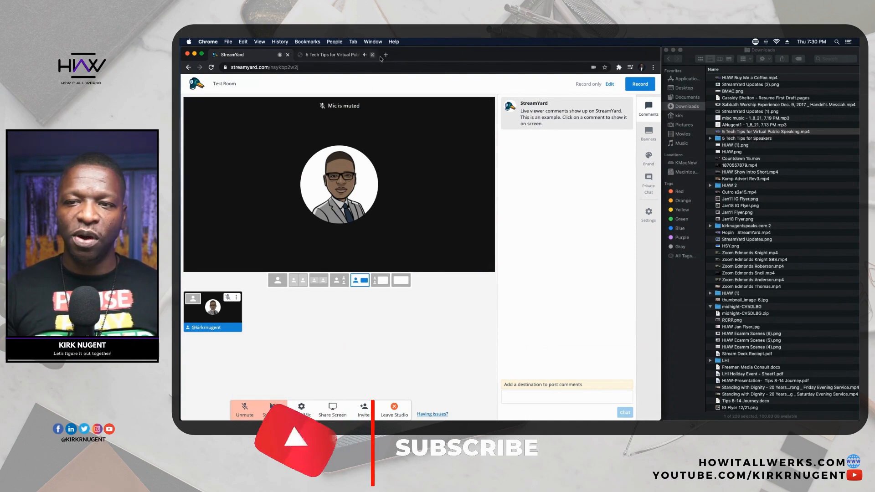
Replace the interview tab with Outro s2e15.mp4 playing in Chrome, then return to StreamYard.
click(372, 54)
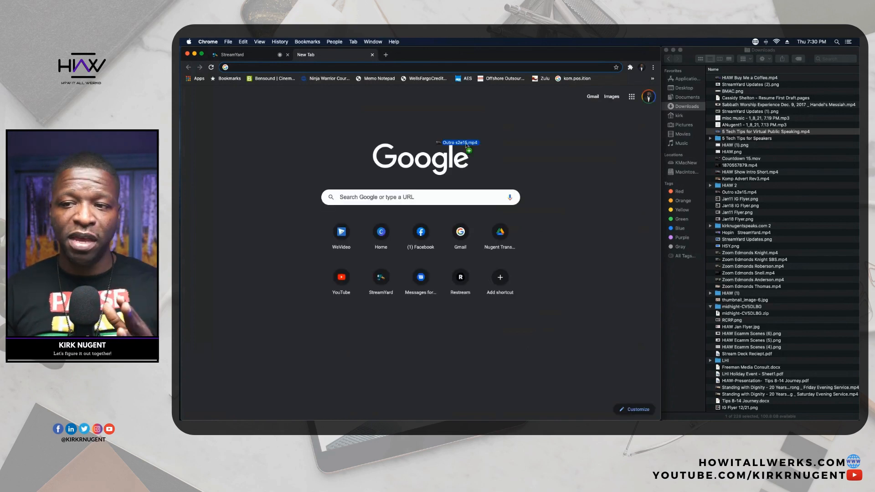
drag(461, 143, 402, 134)
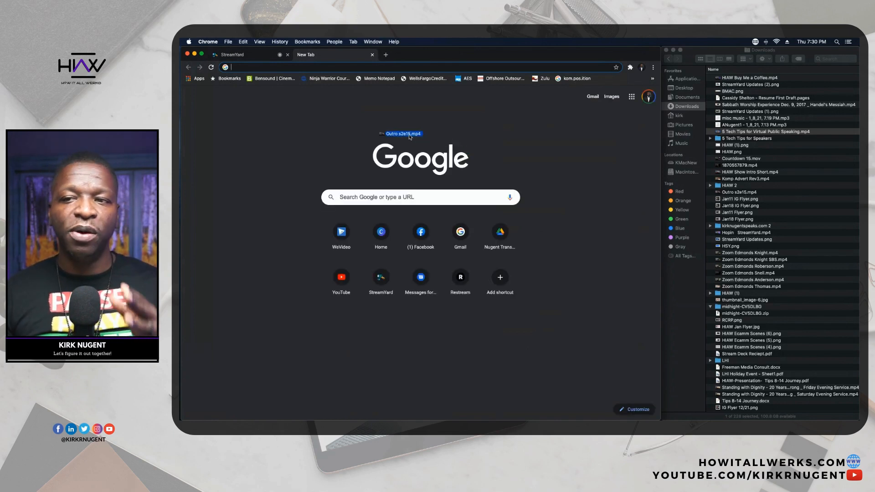
click(402, 133)
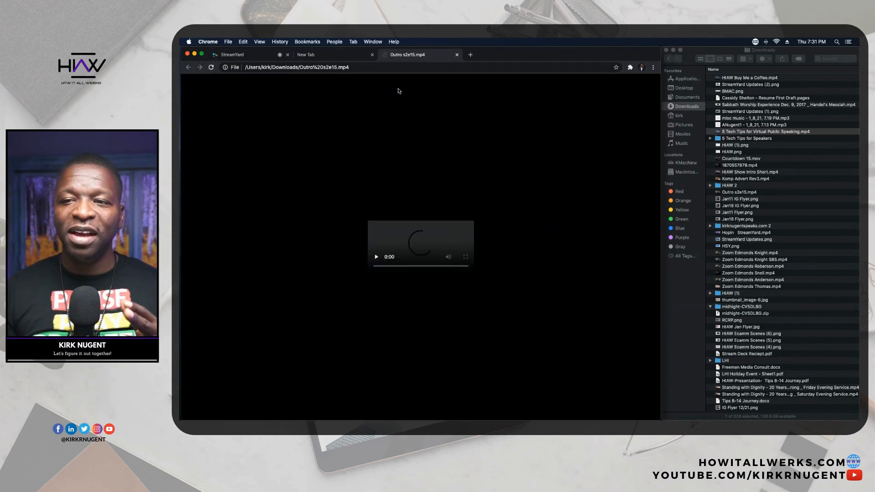
click(375, 257)
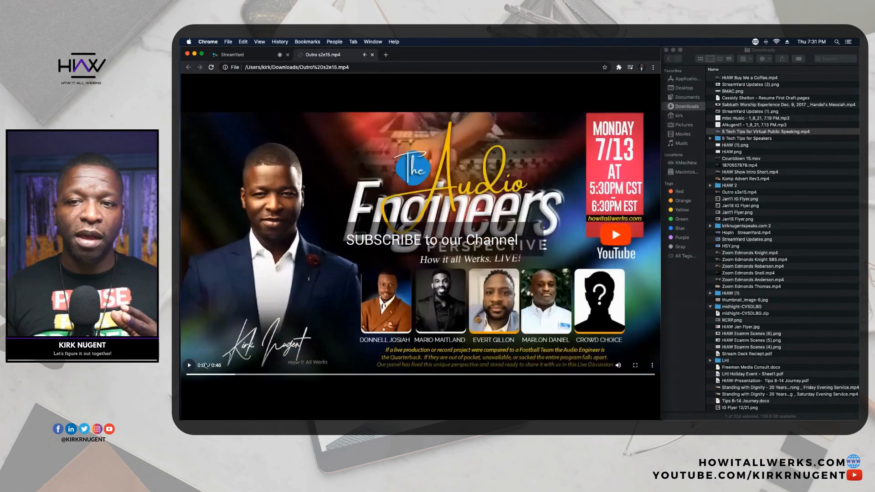
click(189, 365)
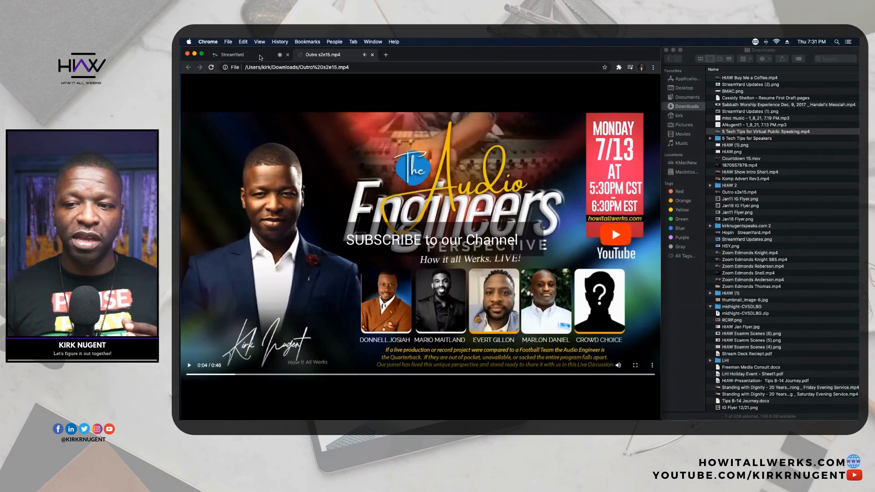
click(231, 54)
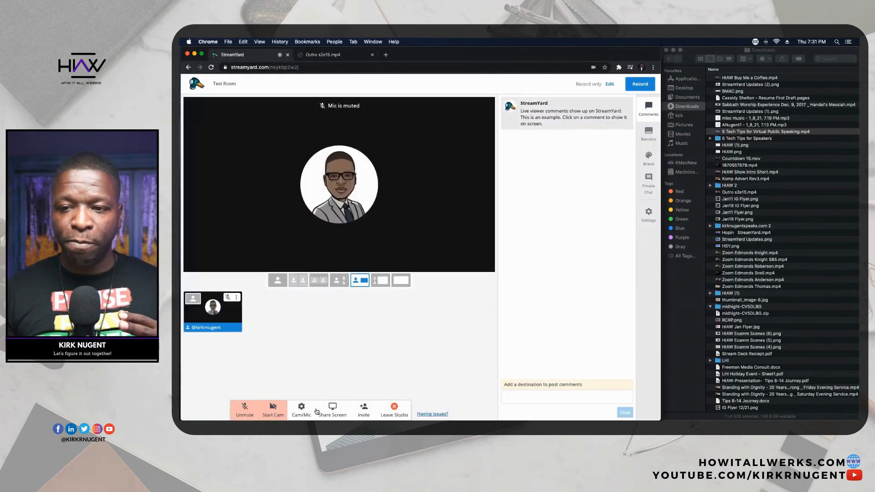
Share the Outro s2e15.mp4 Chrome tab with audio as a StreamYard screen share.
click(332, 408)
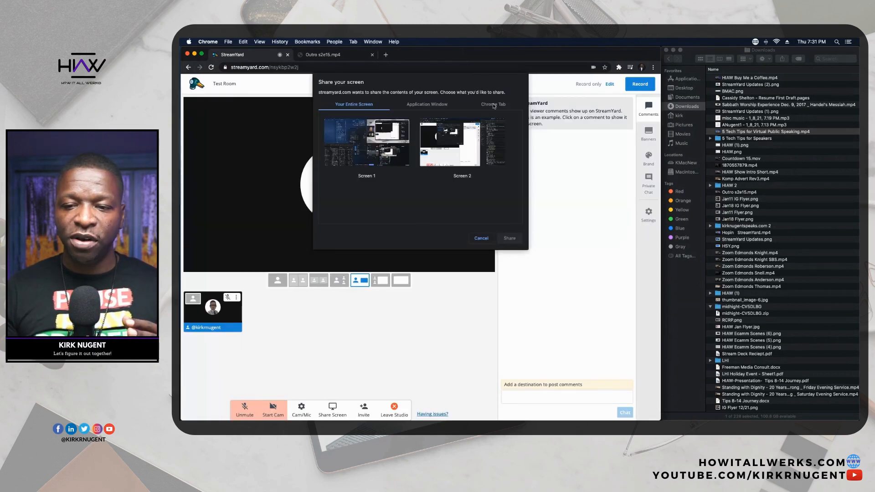
click(492, 104)
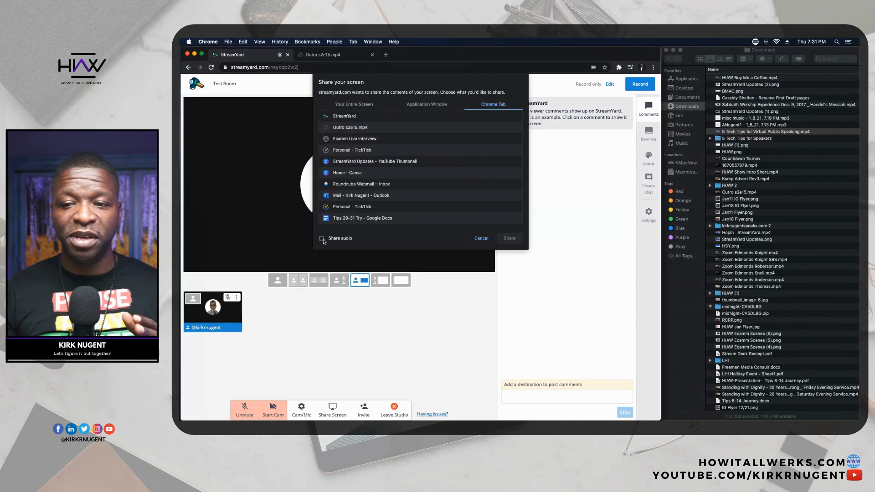
click(322, 238)
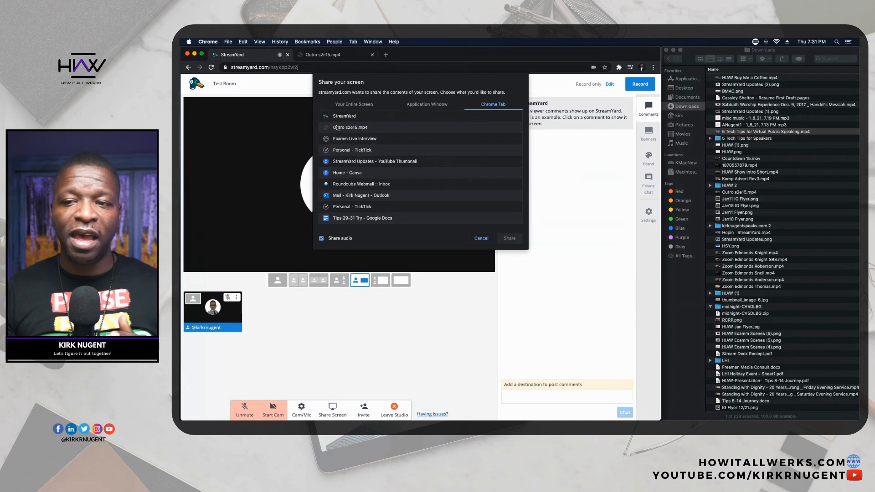
click(350, 127)
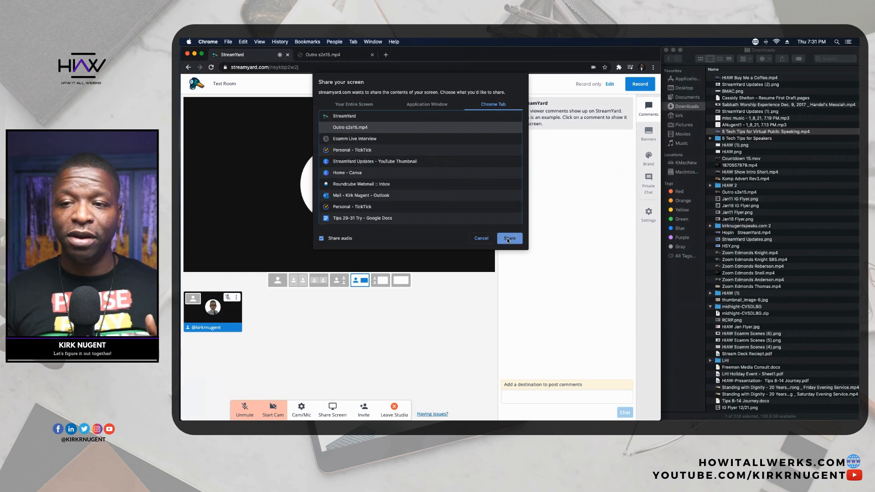
click(507, 238)
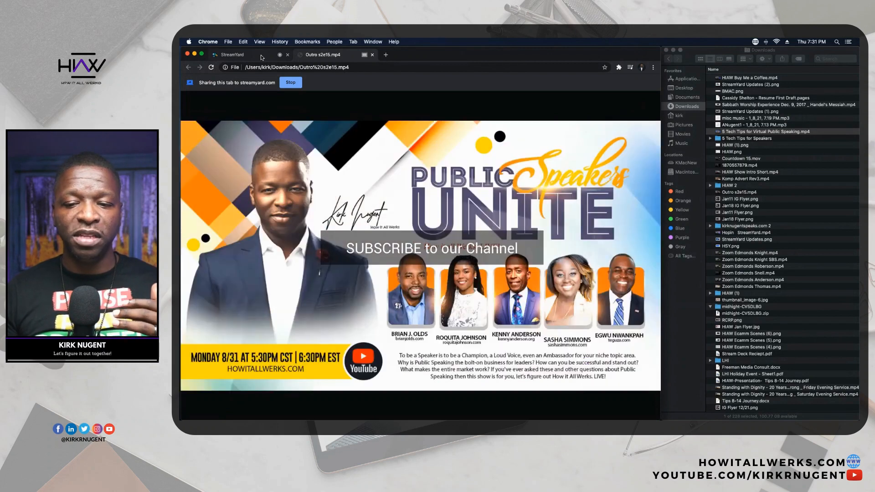
Add the shared Outro s2e15.mp4 screen to the stage beside the host.
click(231, 54)
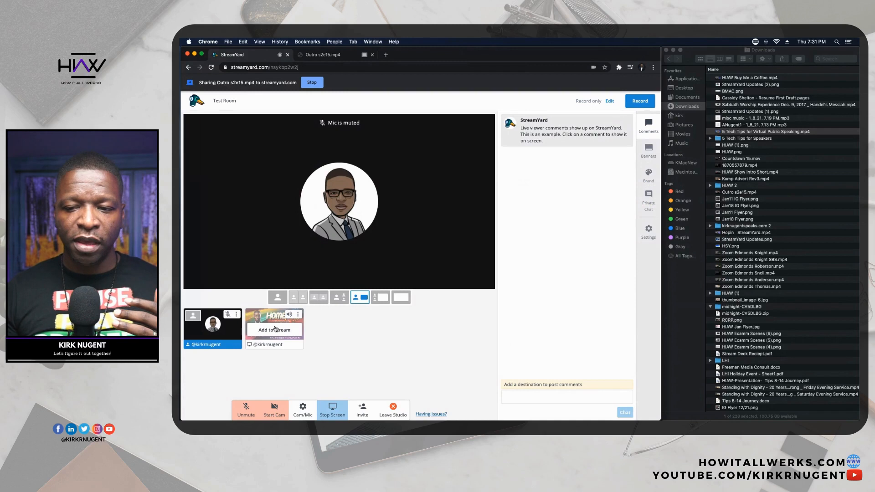
click(273, 330)
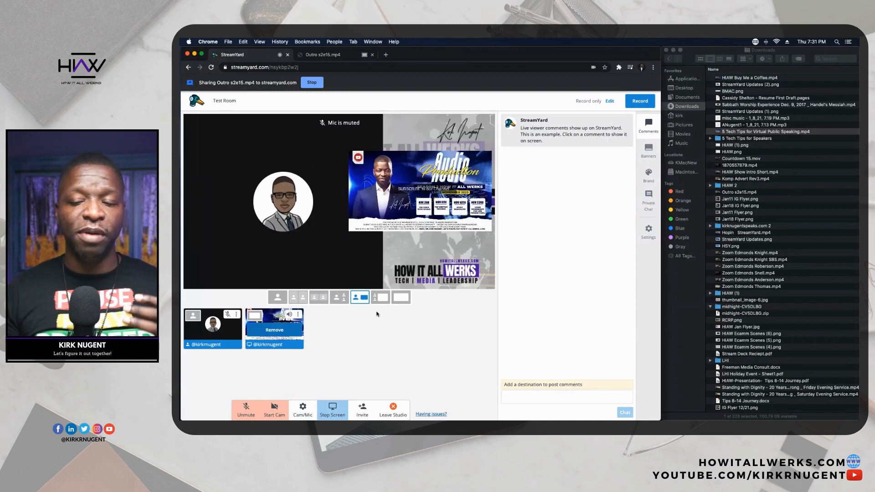